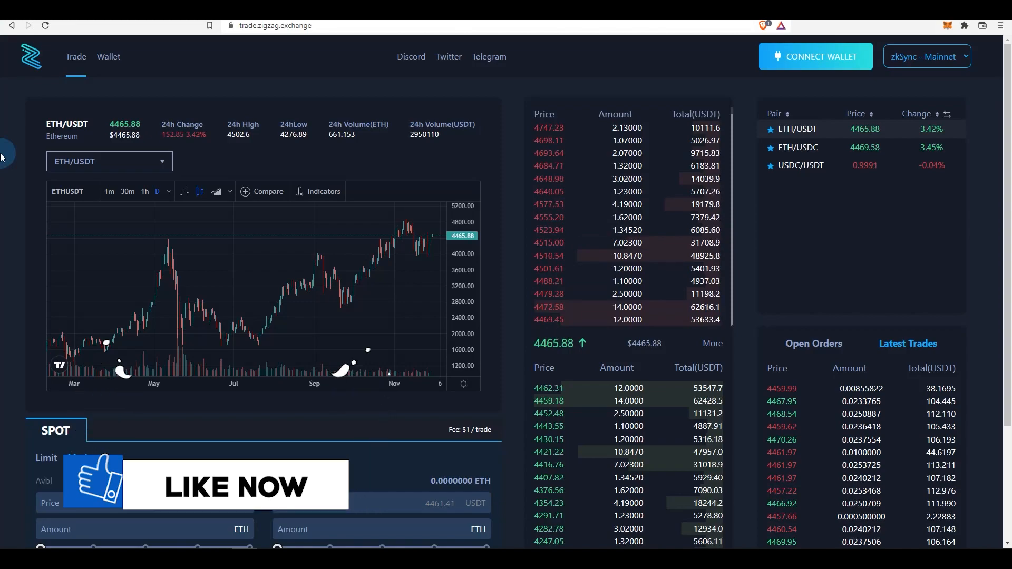
Step: Switch the ETH/USDT spot order form from Limit to Market orders
left_click(82, 458)
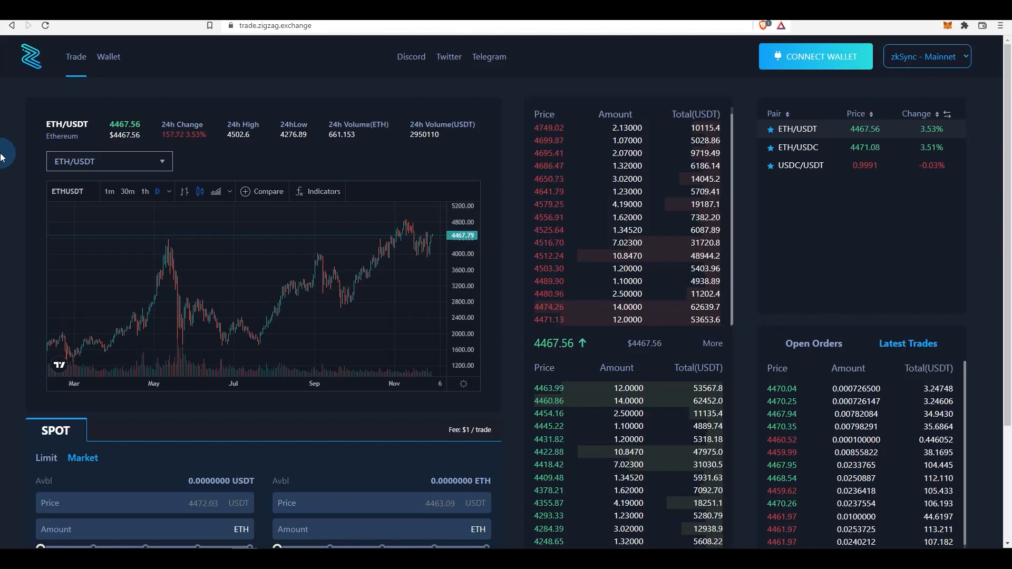
Step: Go to the zkSync wallet and connect using an Ethereum browser wallet
left_click(815, 56)
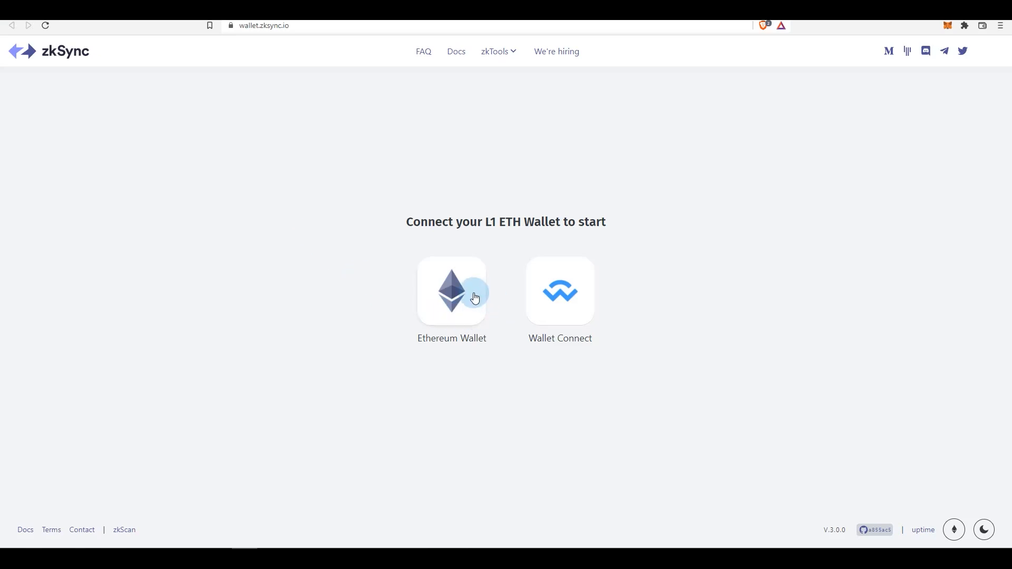
left_click(452, 291)
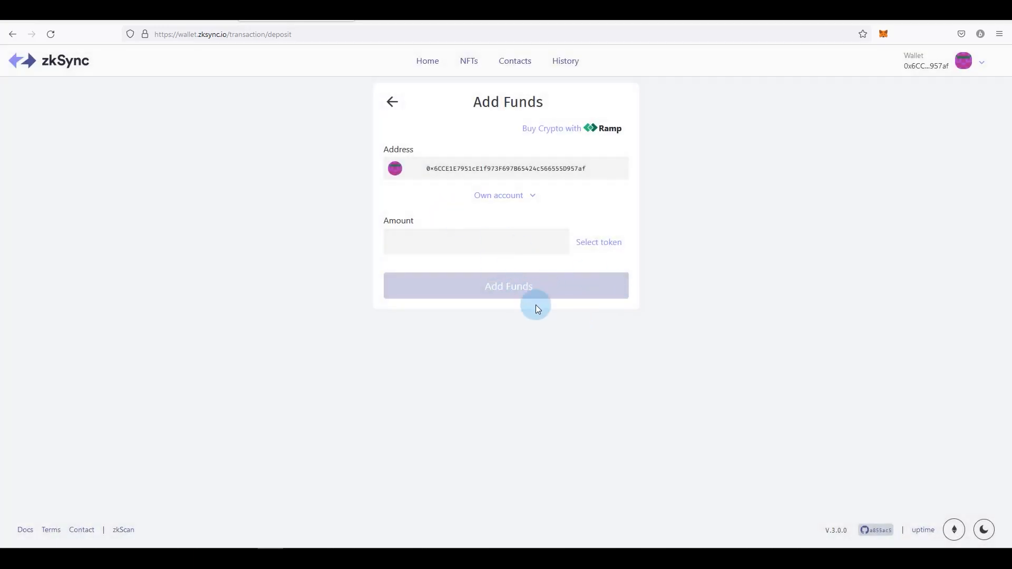
Step: Bring up the Add Funds form with deposit address, amount field and token selector
left_click(392, 101)
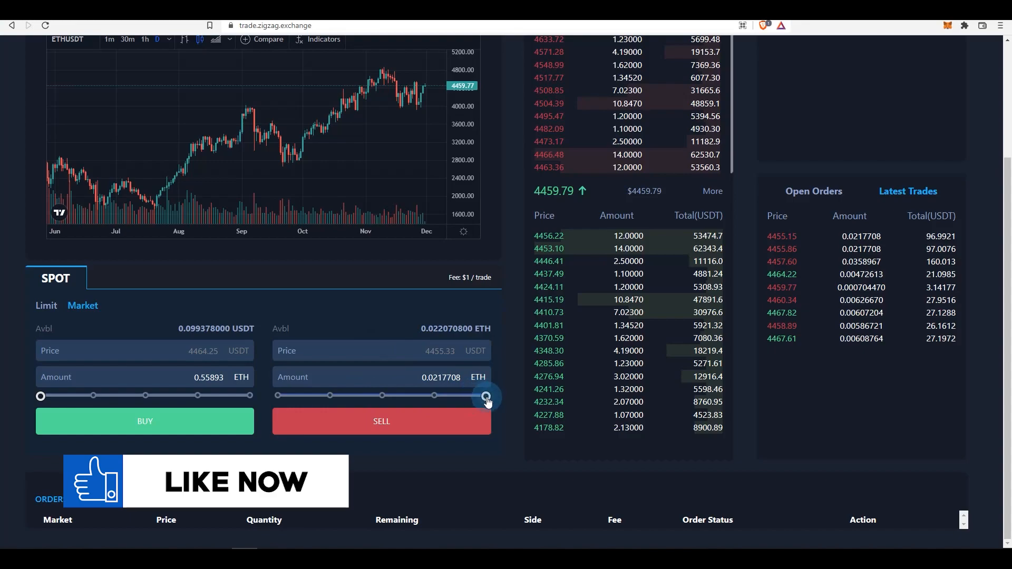
Step: Submit a market sell of the full 0.0217708 ETH balance, rejected for insufficient balance, then lower the sell slider
left_click(380, 421)
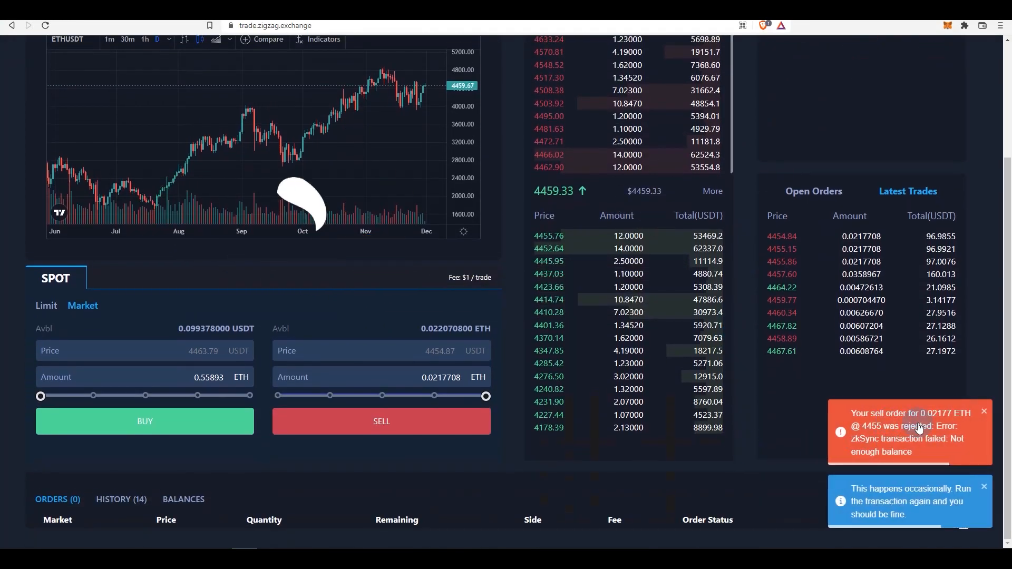
left_click_drag(486, 395, 334, 443)
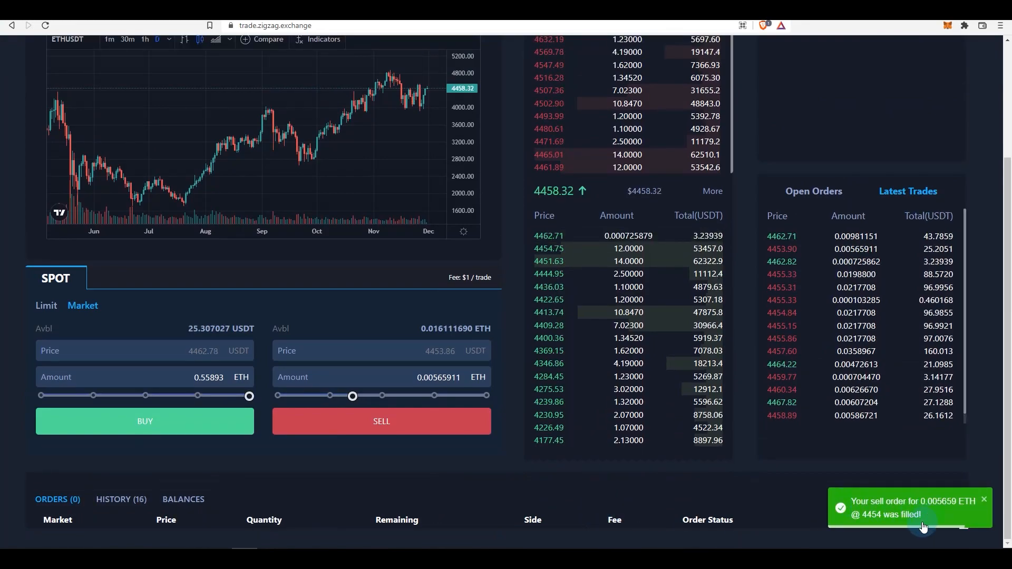
Step: Scroll down the trading page after the 0.00566 ETH market sell fills
scroll("down", 3)
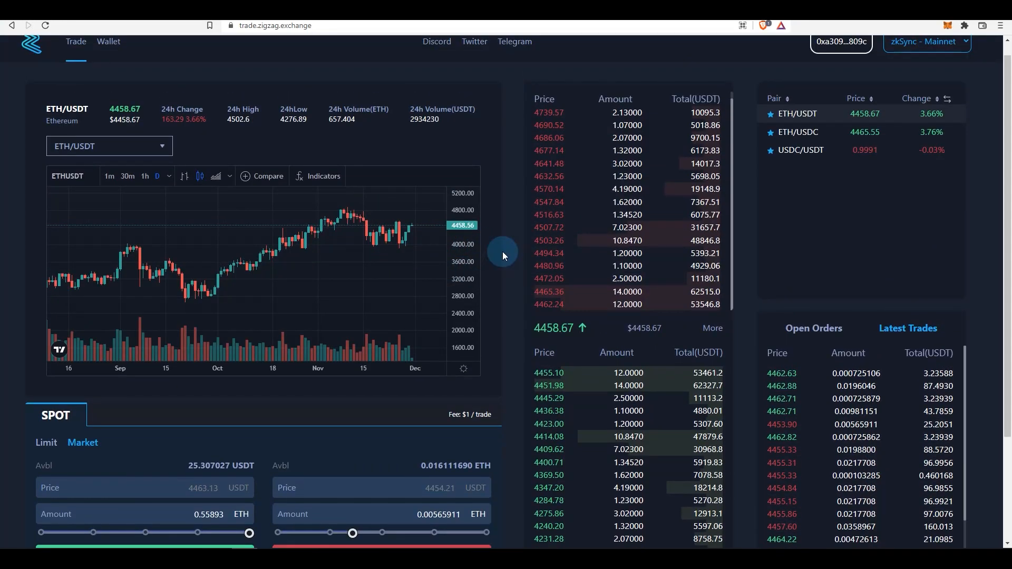